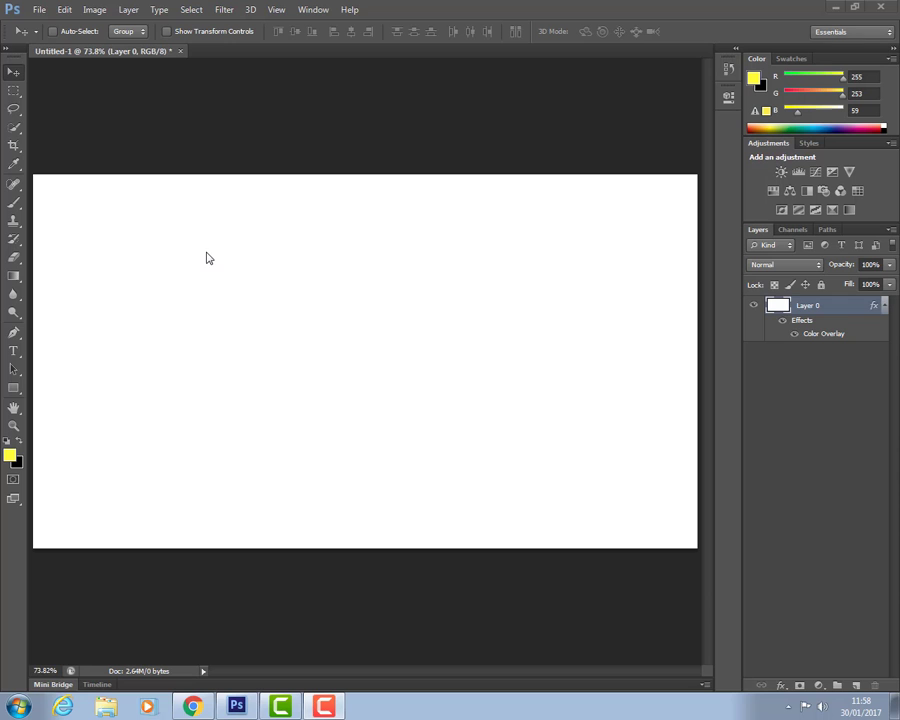
mouse_move(184, 234)
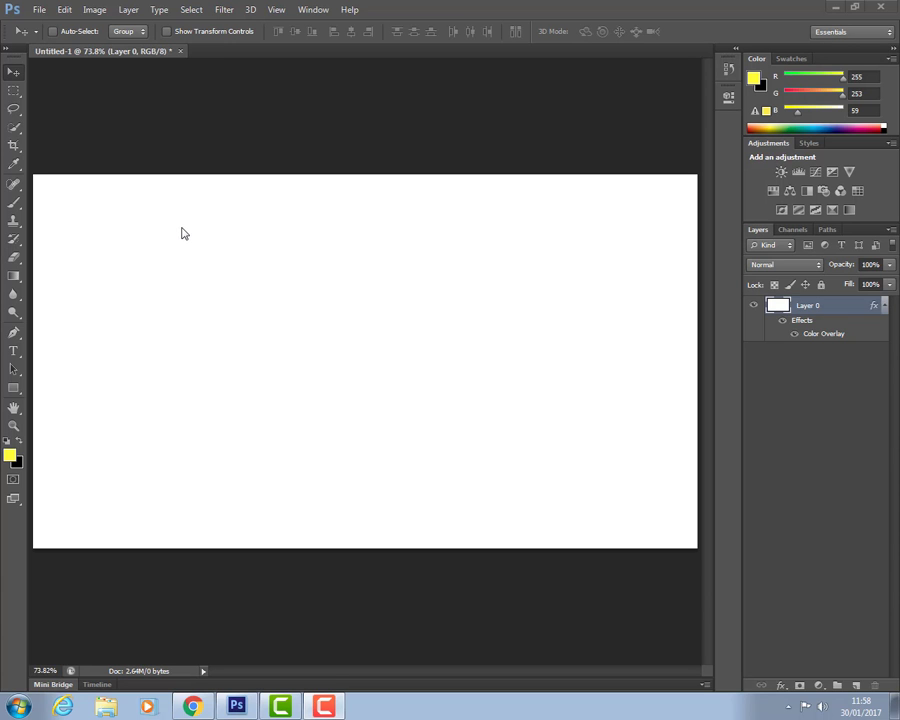
mouse_move(20, 356)
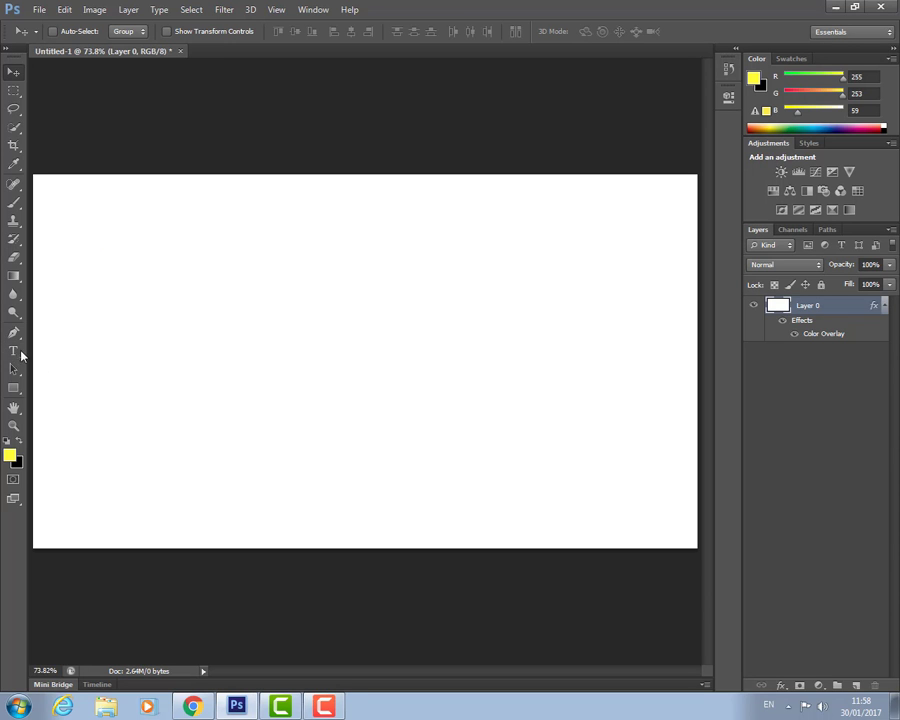
Add the text ONLINEDESIGNTEACHER near the top of the canvas and commit it.
left_click(14, 350)
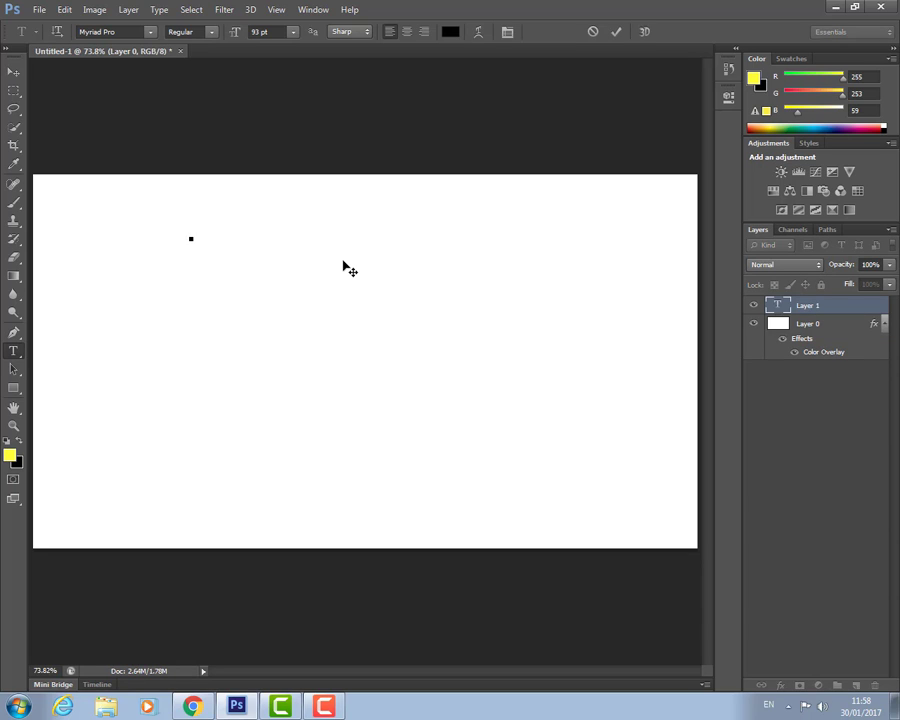
type("ONLIN")
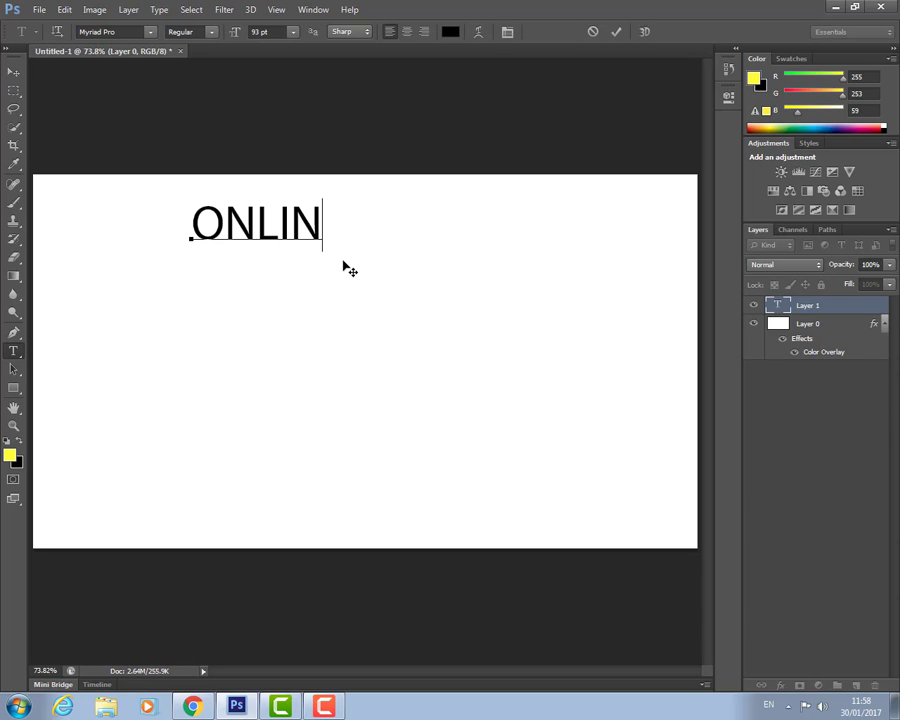
type("EDESI")
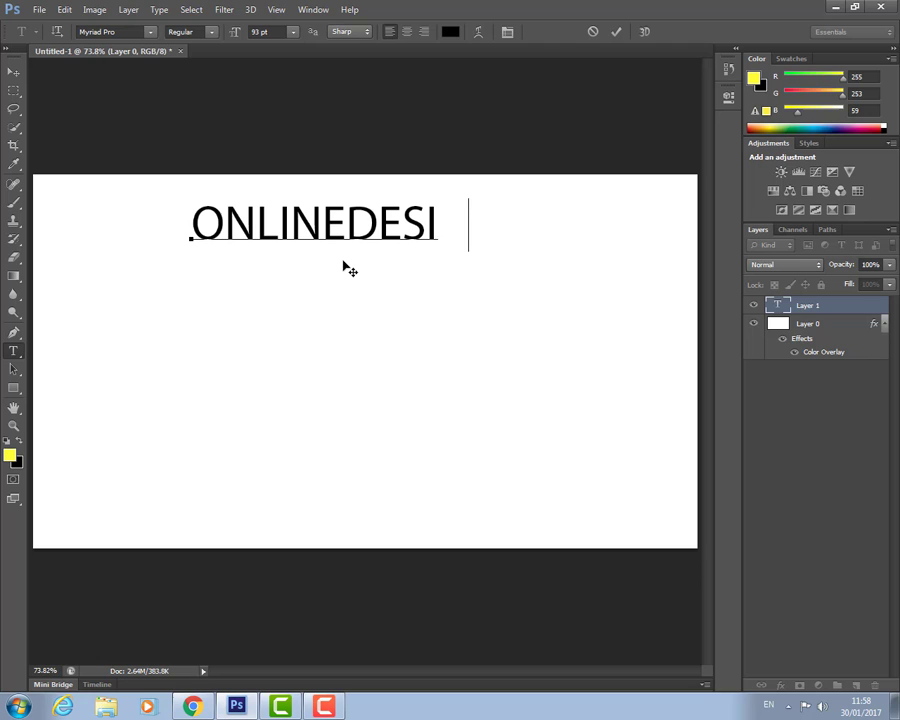
type("GNTEACHER")
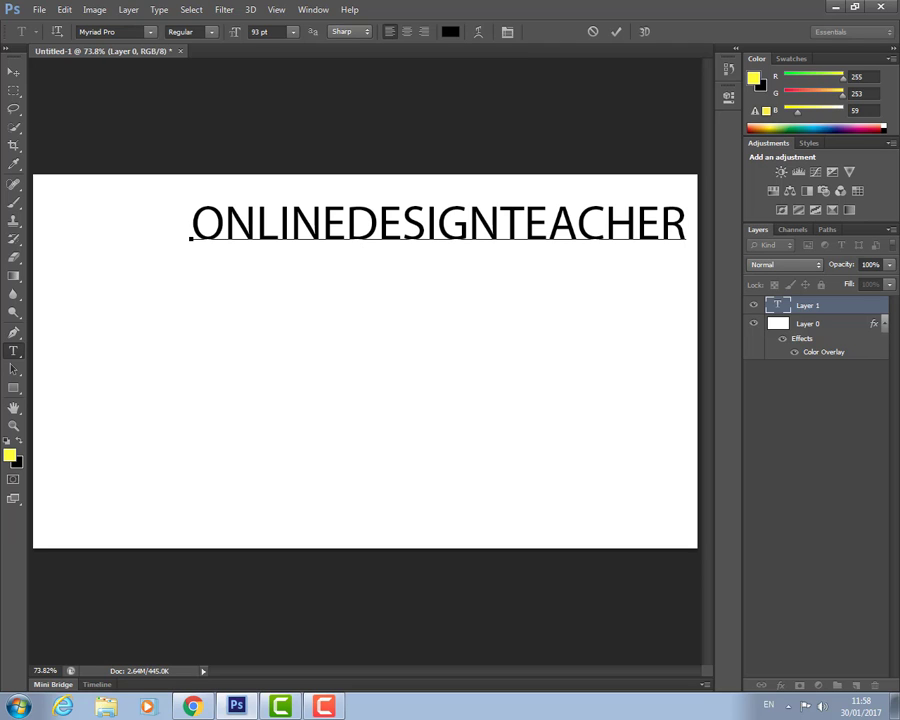
left_click(14, 72)
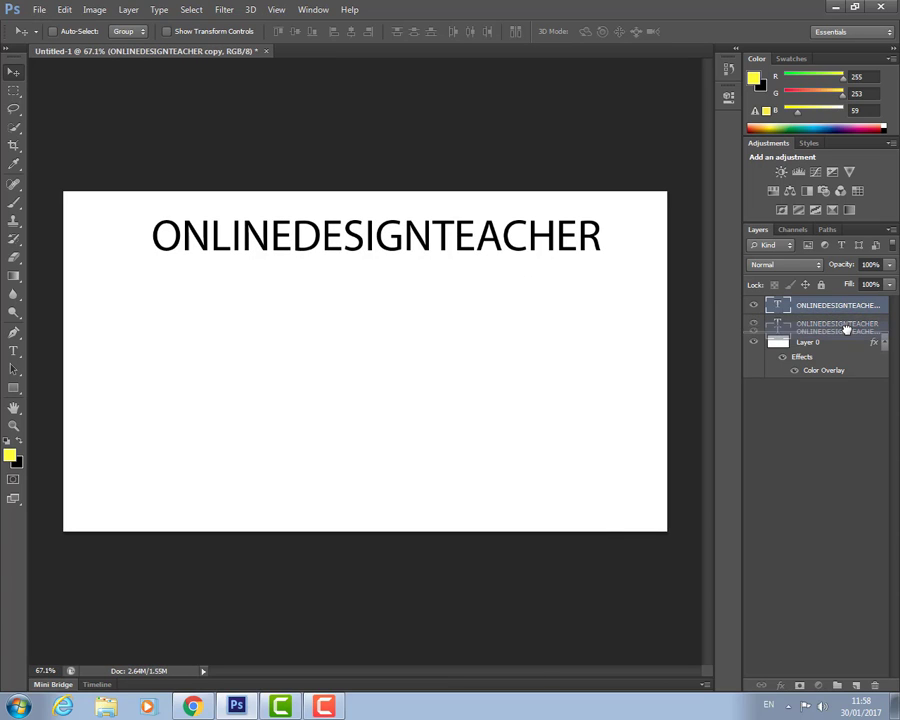
Flip the text copy vertically, rotate it 180° and commit it as a reflection below the word.
left_click(836, 324)
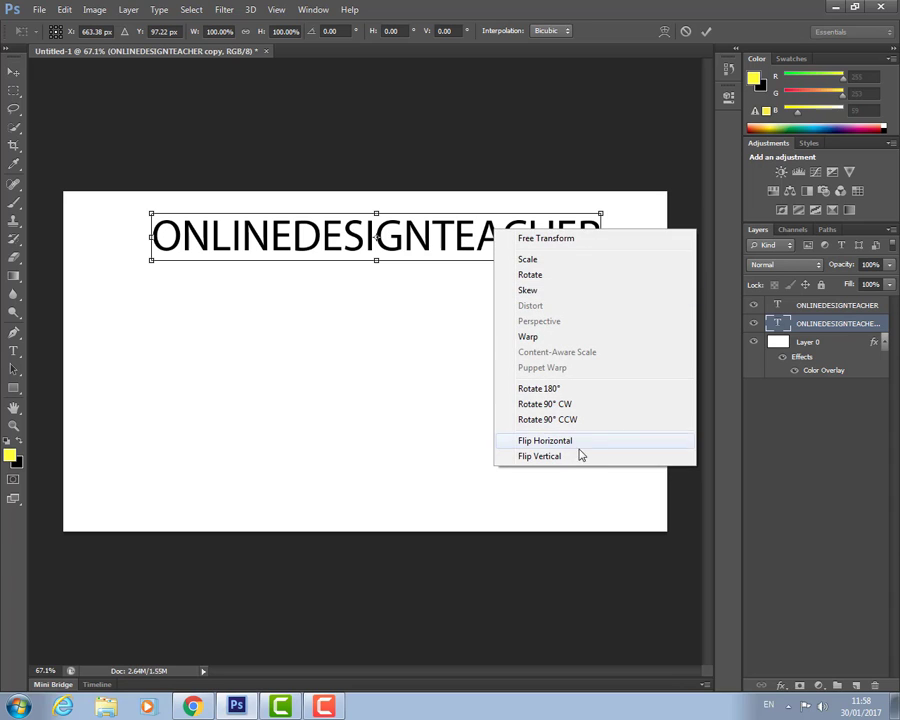
left_click(544, 440)
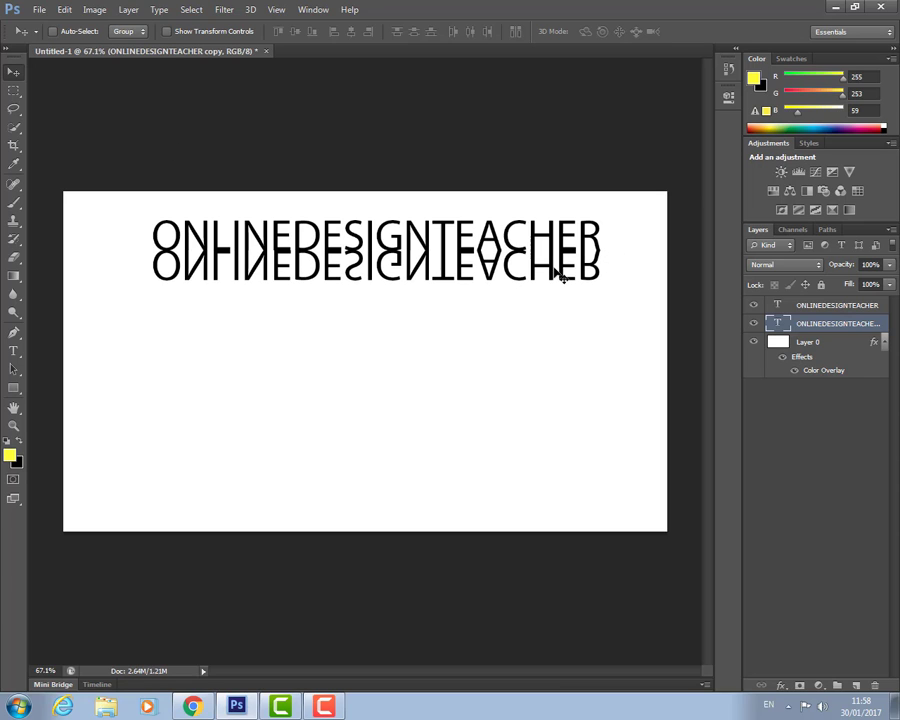
right_click(836, 324)
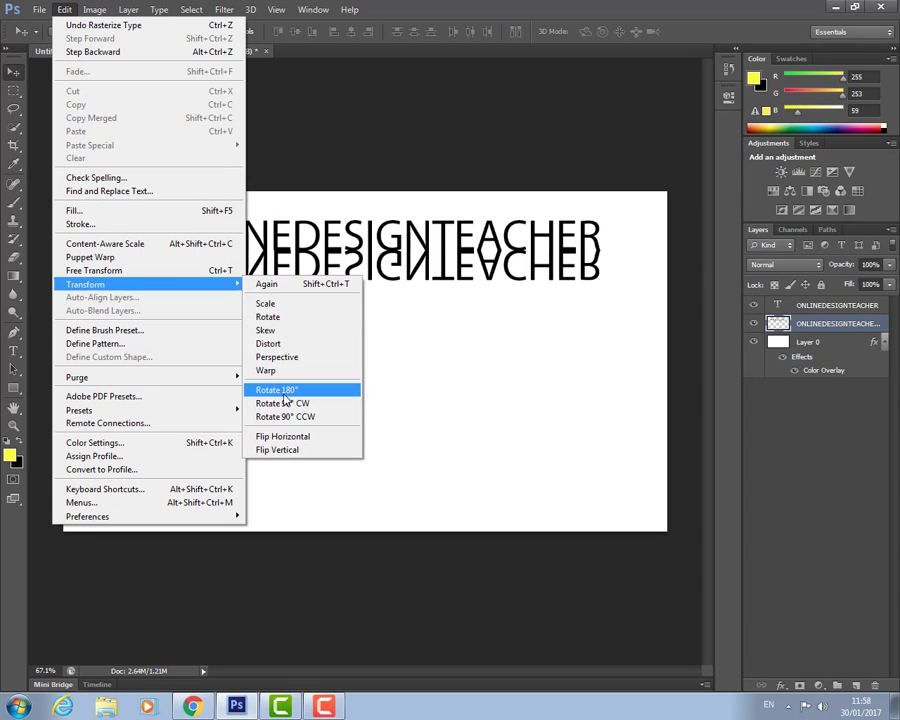
left_click(276, 388)
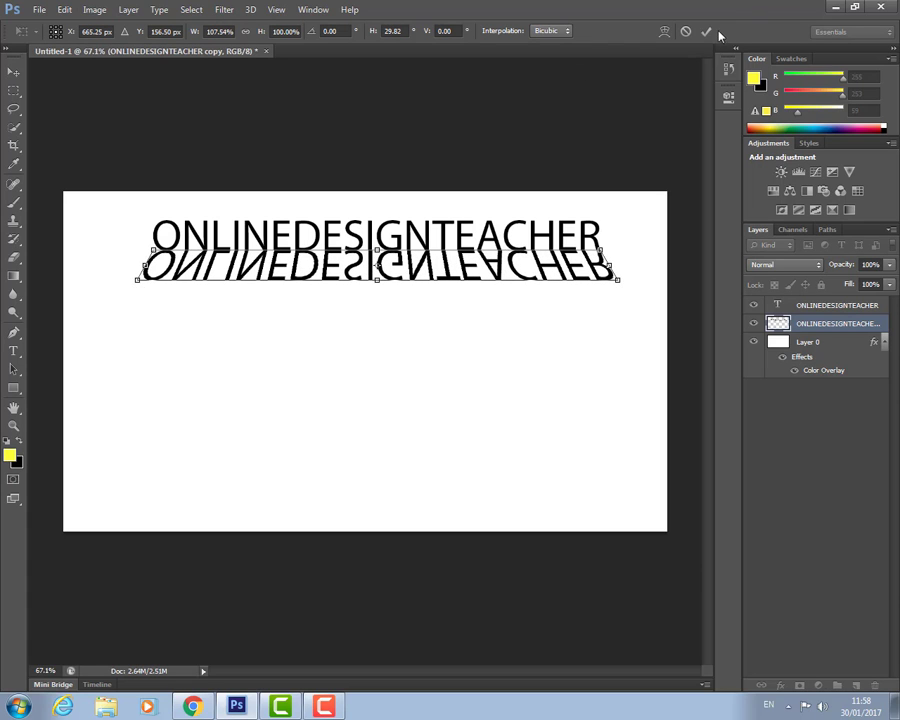
left_click(706, 32)
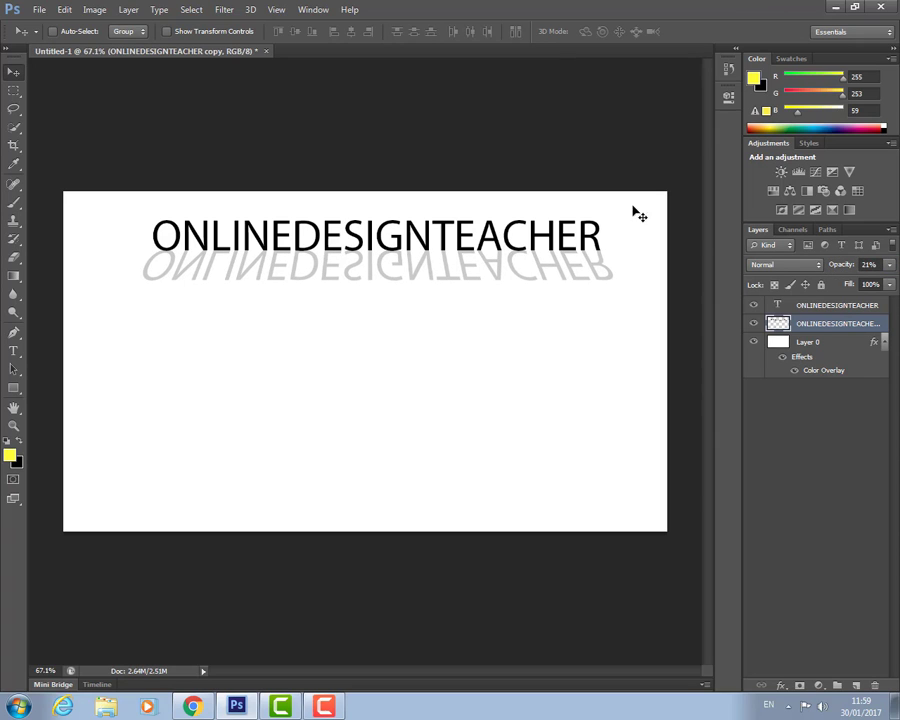
Apply a Gaussian Blur of about 2.6 px to the reflected text.
left_click(224, 8)
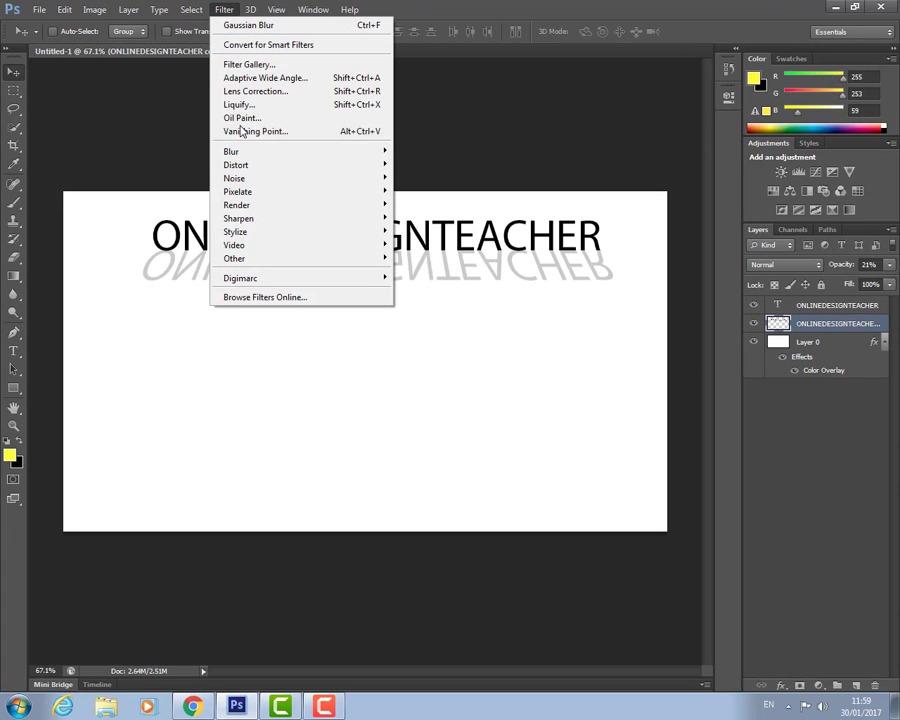
mouse_move(232, 152)
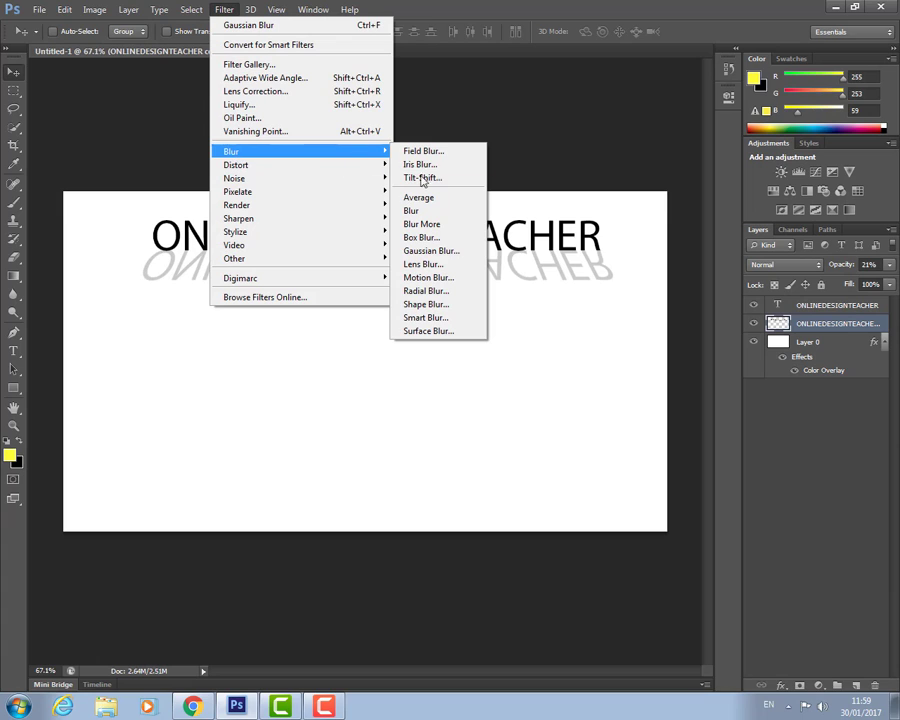
left_click(432, 250)
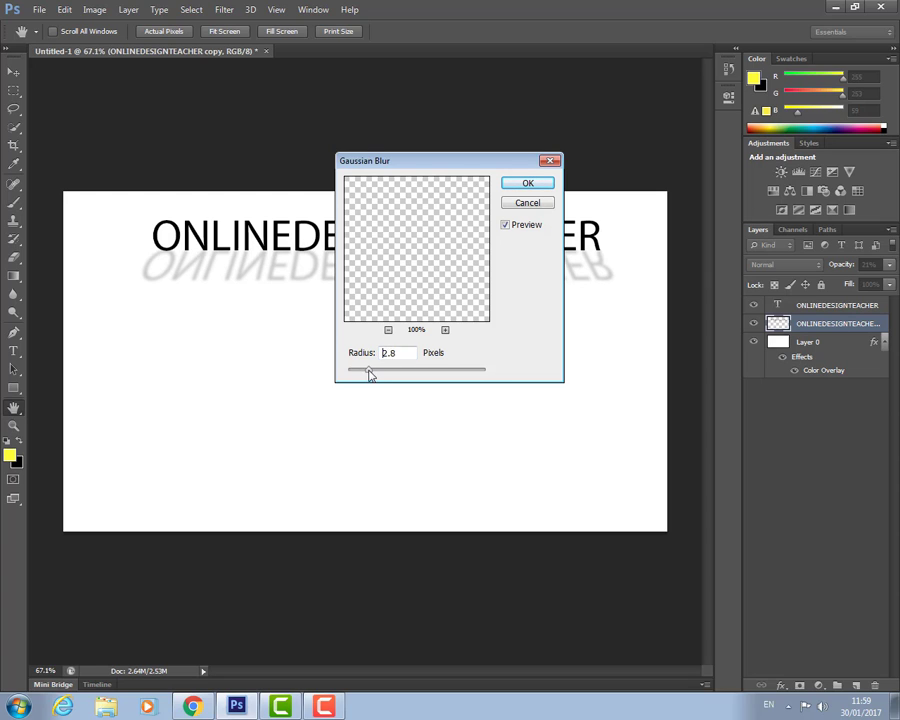
left_click(528, 182)
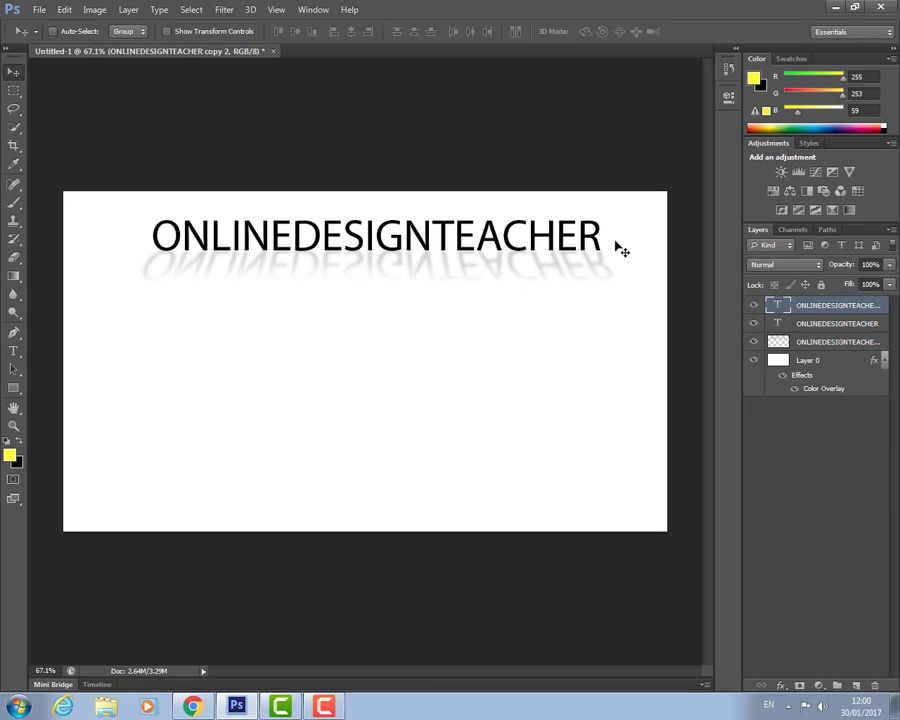
Move a text copy down to a second row and flatten its duplicate into a thin cast shadow.
left_click_drag(376, 250, 376, 322)
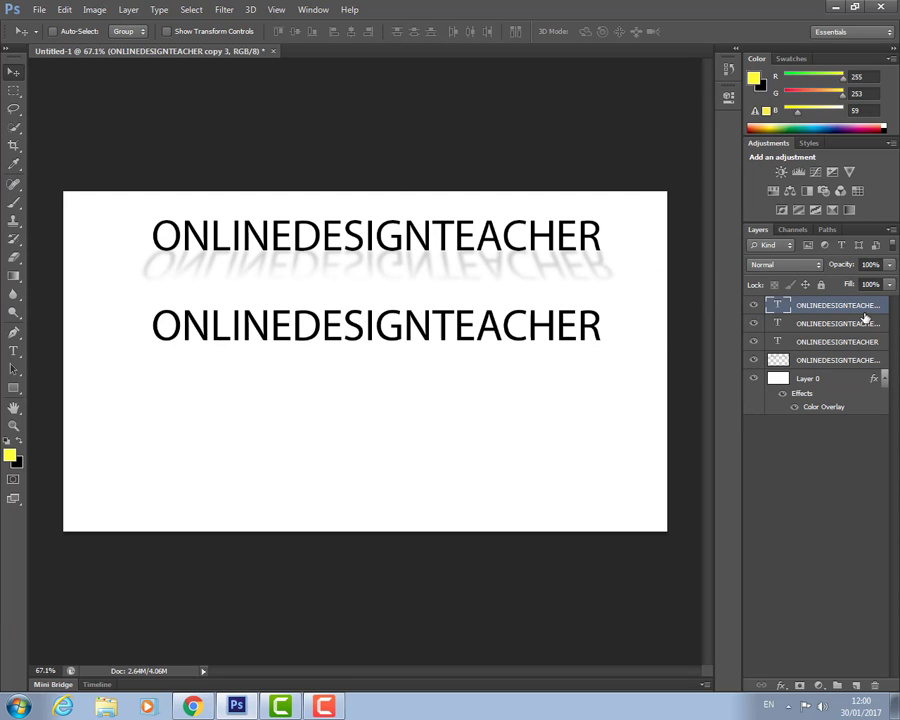
left_click(836, 324)
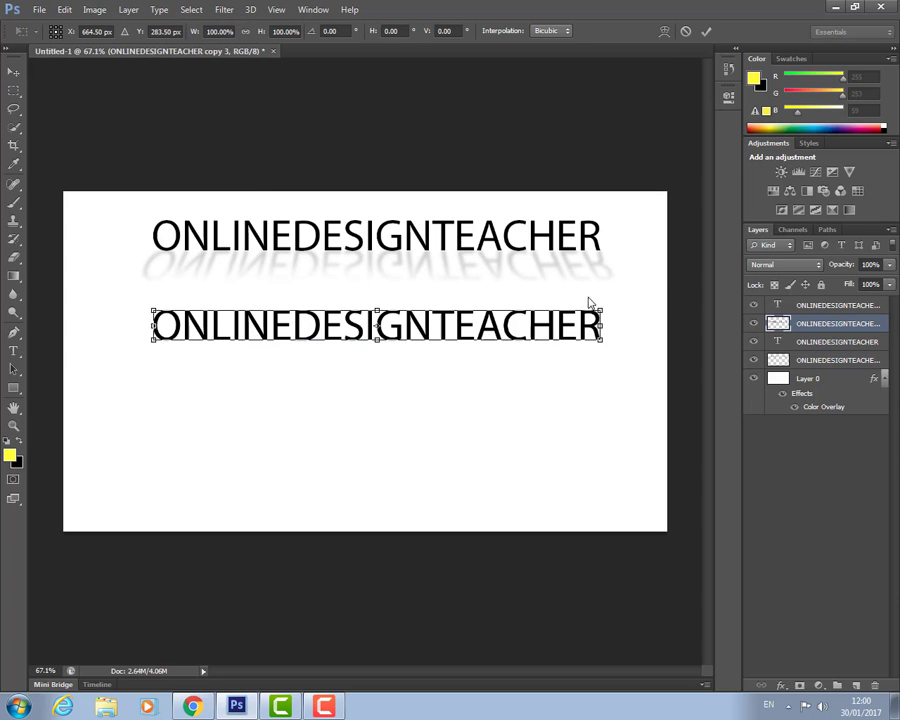
left_click_drag(600, 336, 600, 304)
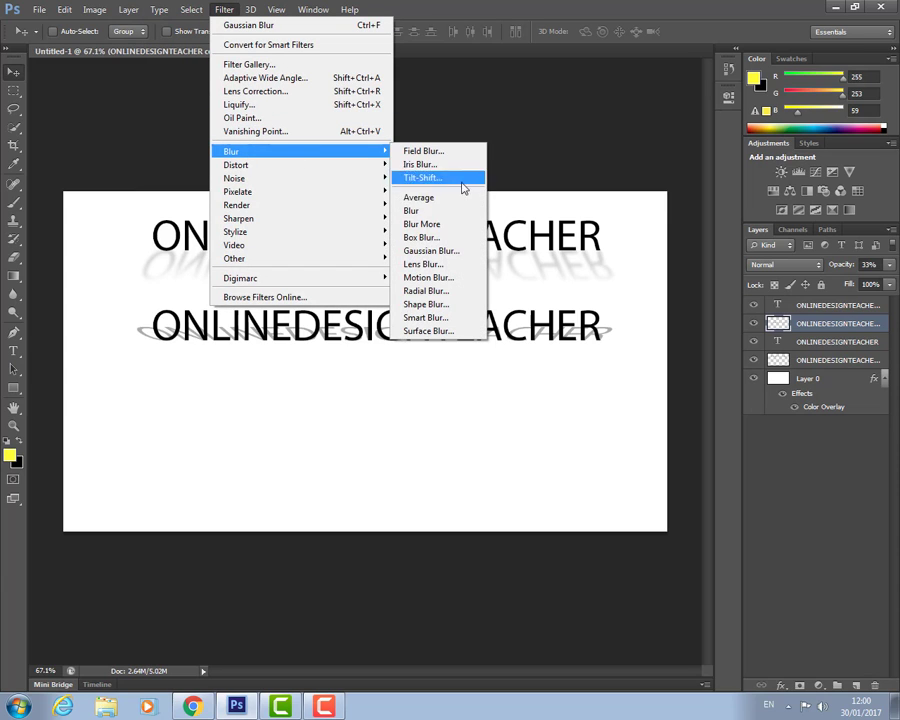
Apply a Gaussian Blur of a few pixels to the flattened shadow under the second row.
left_click(432, 250)
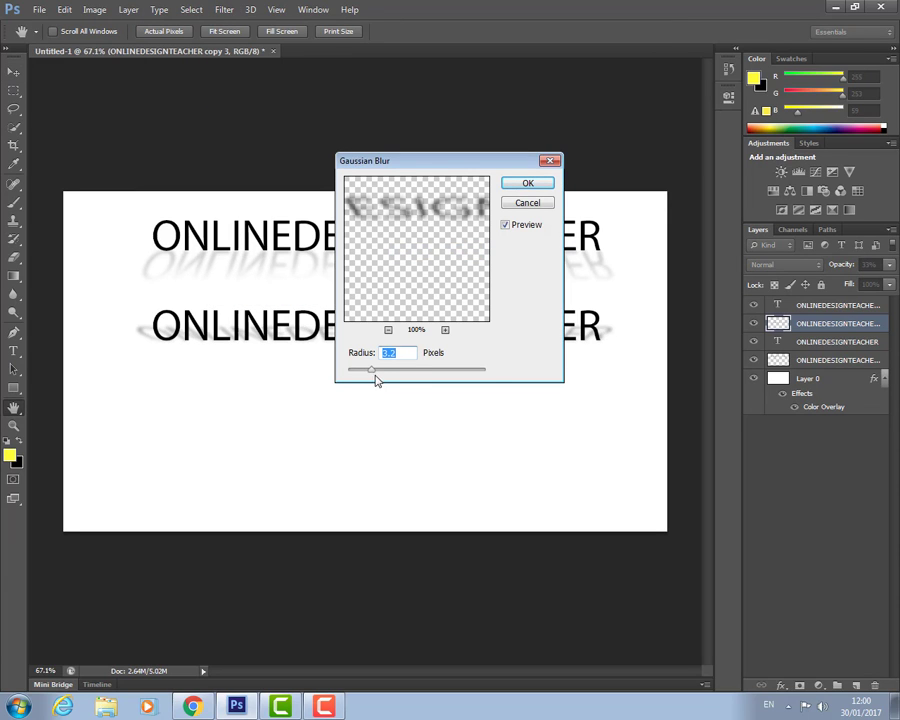
left_click_drag(372, 368, 364, 368)
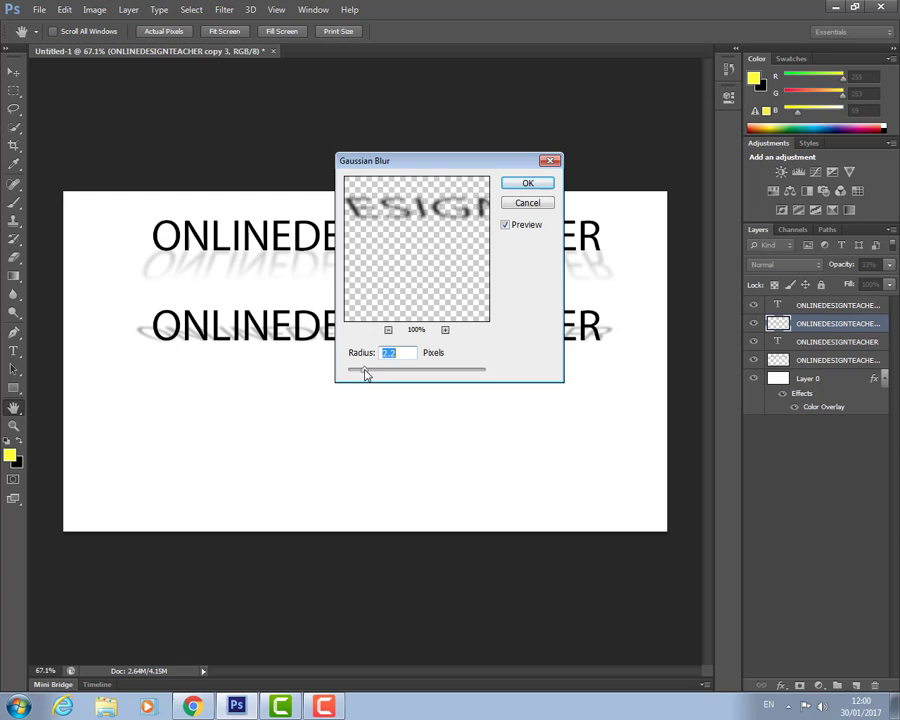
left_click(528, 182)
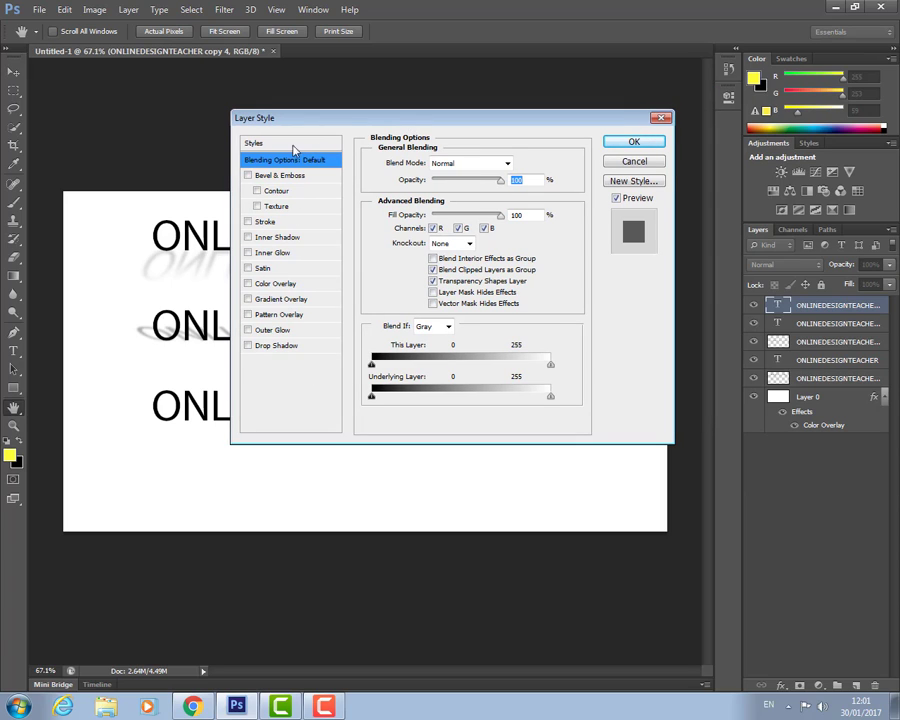
mouse_move(224, 340)
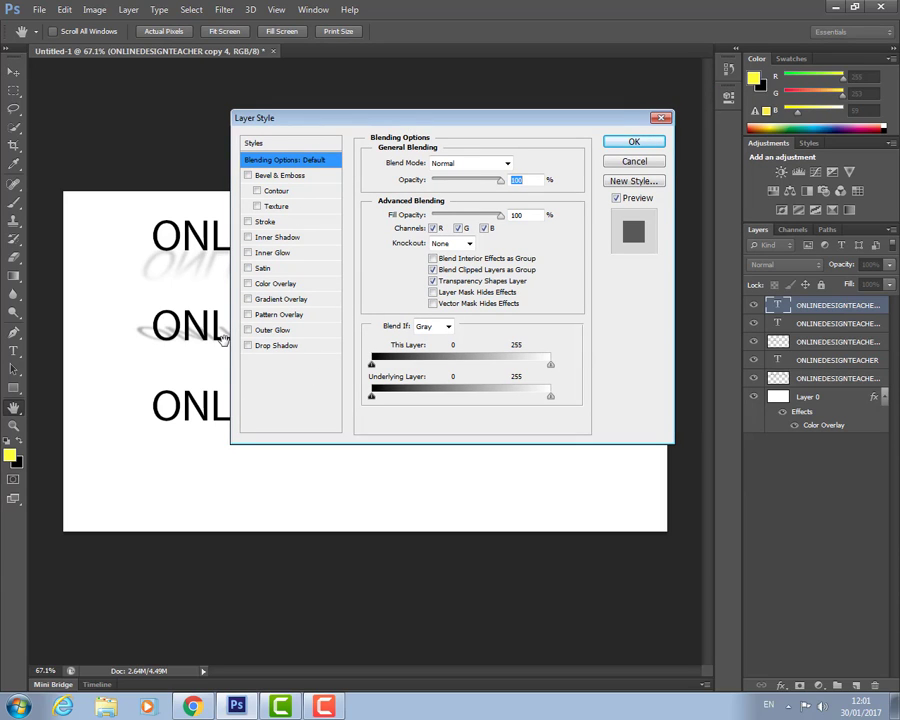
Enable a Drop Shadow on the third row, position it close under the letters and accept.
left_click(248, 344)
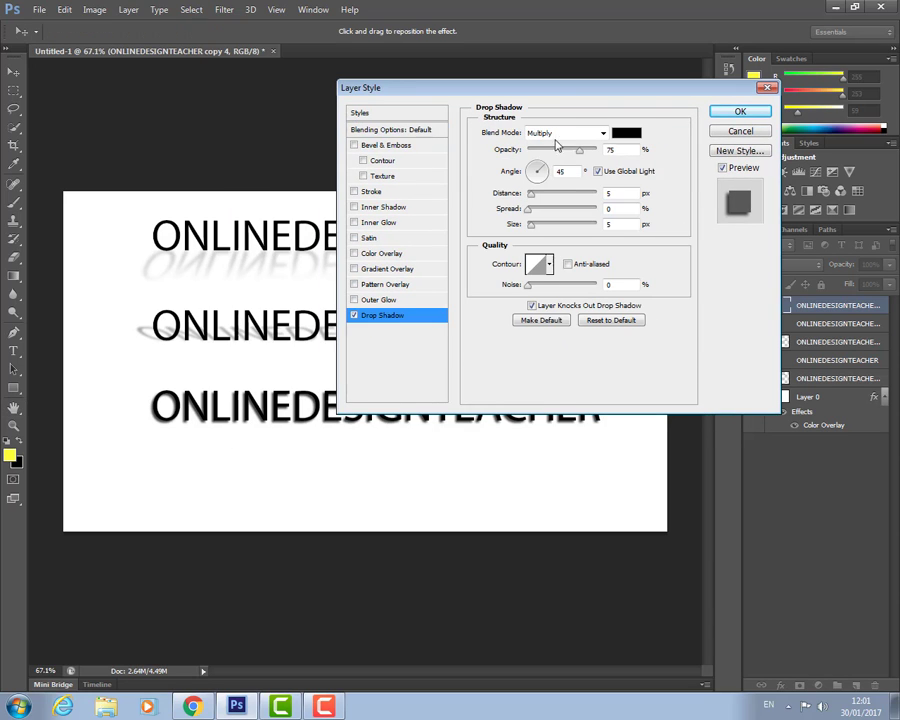
left_click_drag(540, 88, 578, 48)
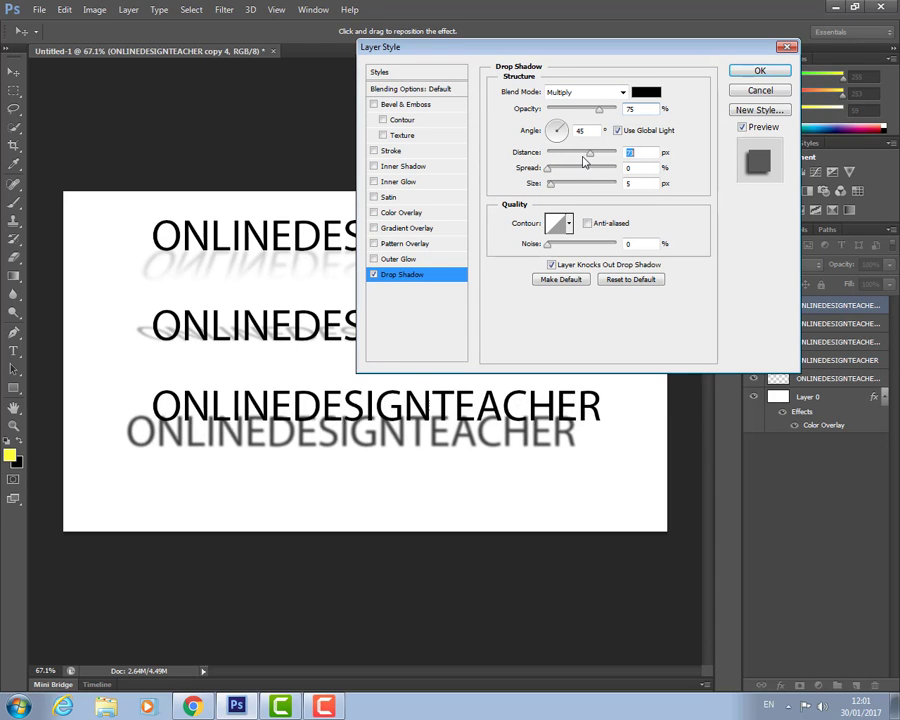
left_click_drag(592, 152, 550, 152)
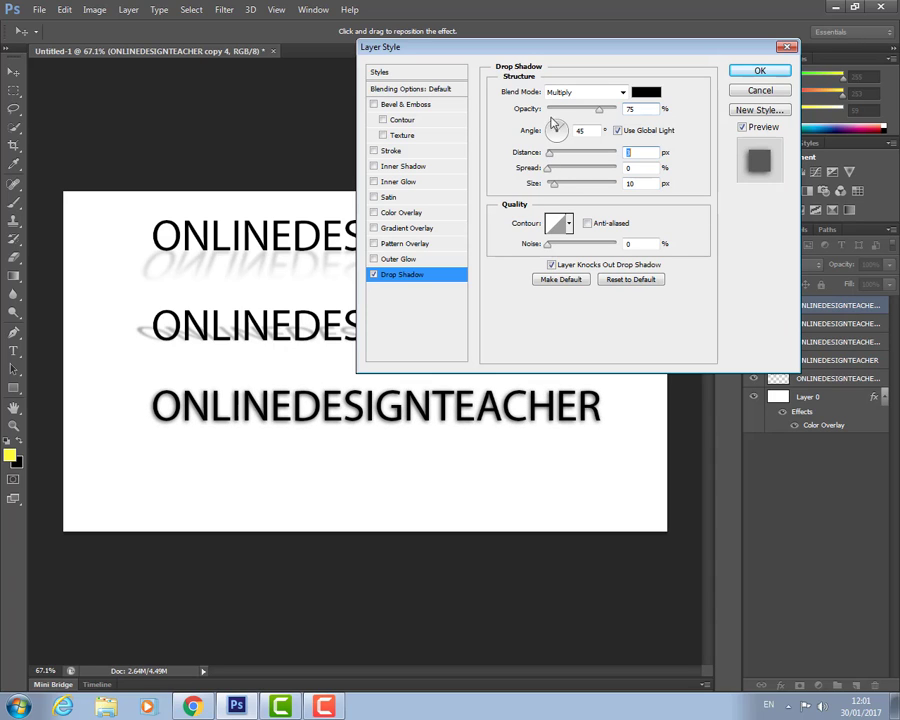
left_click_drag(558, 132, 558, 138)
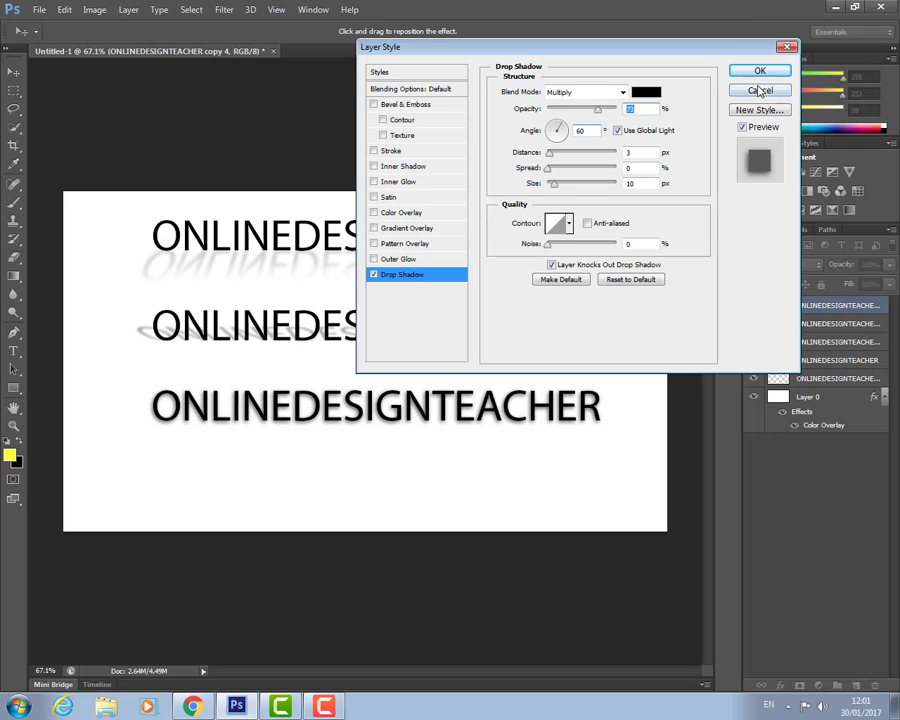
left_click(760, 70)
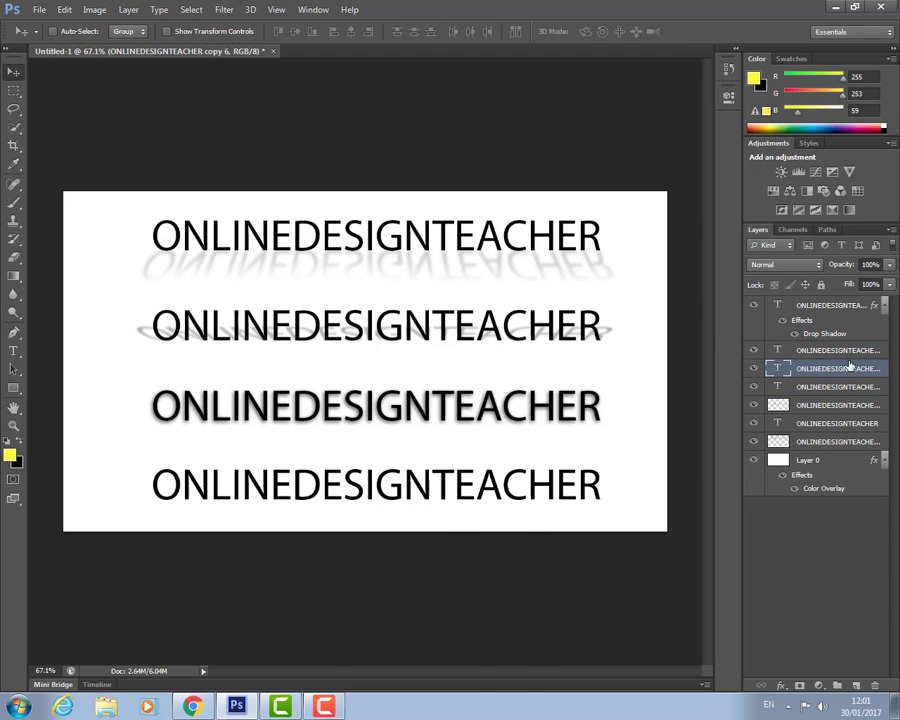
mouse_move(540, 388)
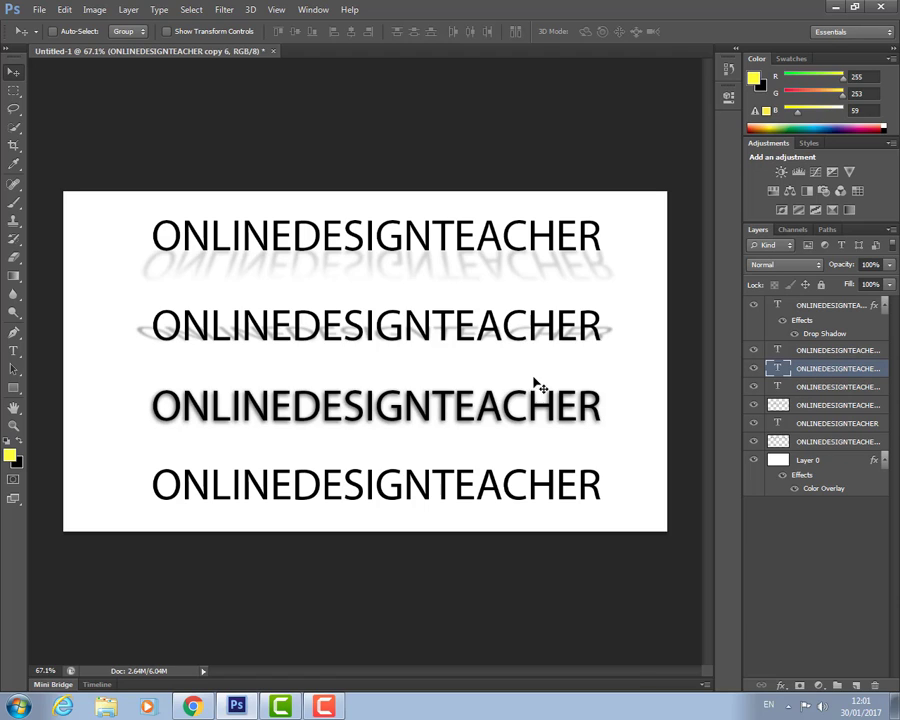
mouse_move(636, 384)
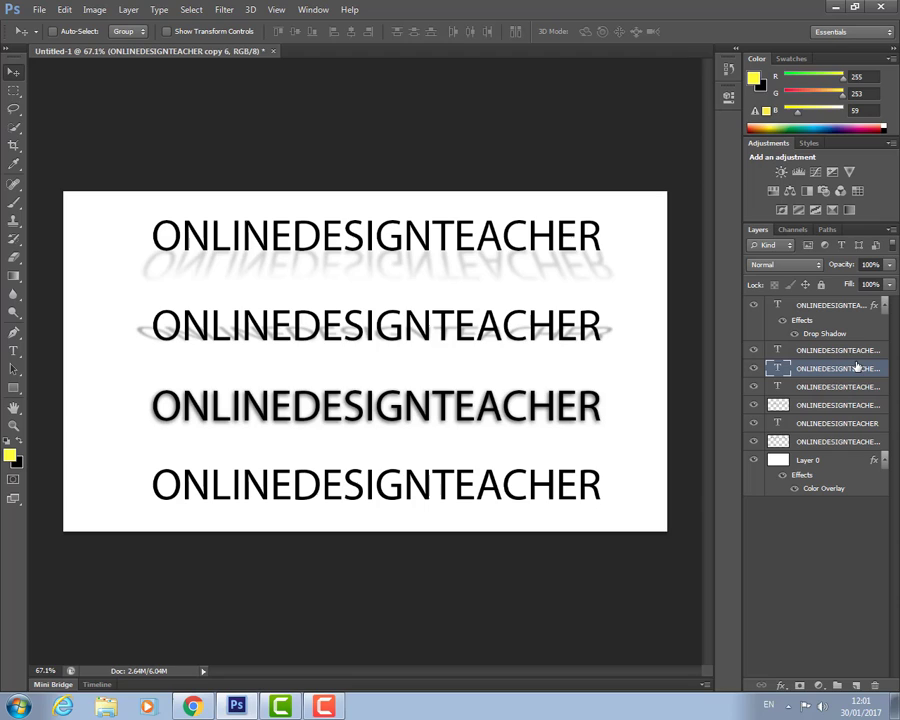
mouse_move(792, 404)
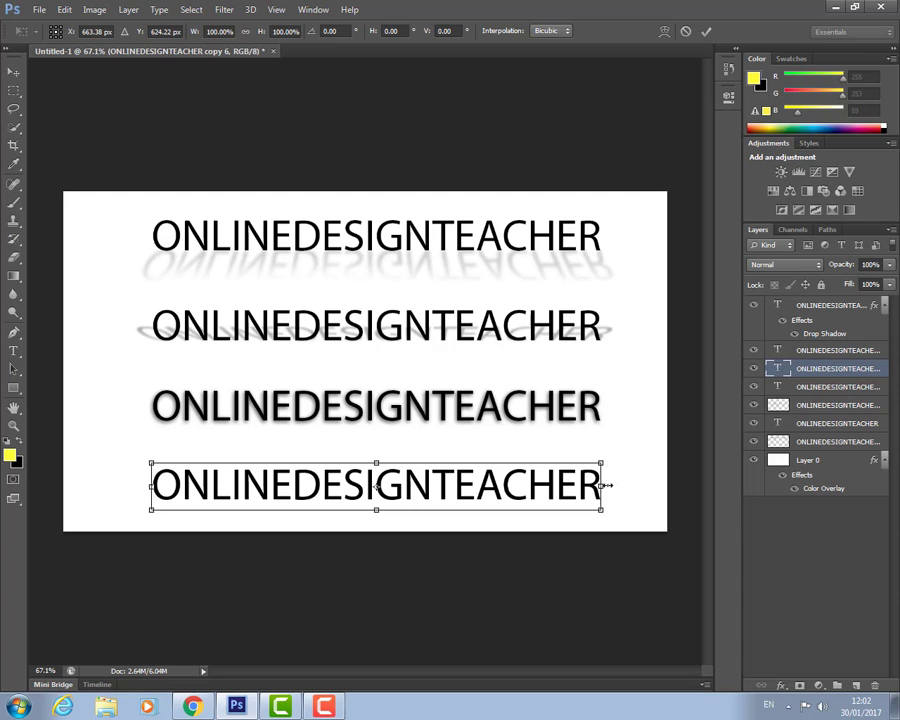
mouse_move(598, 452)
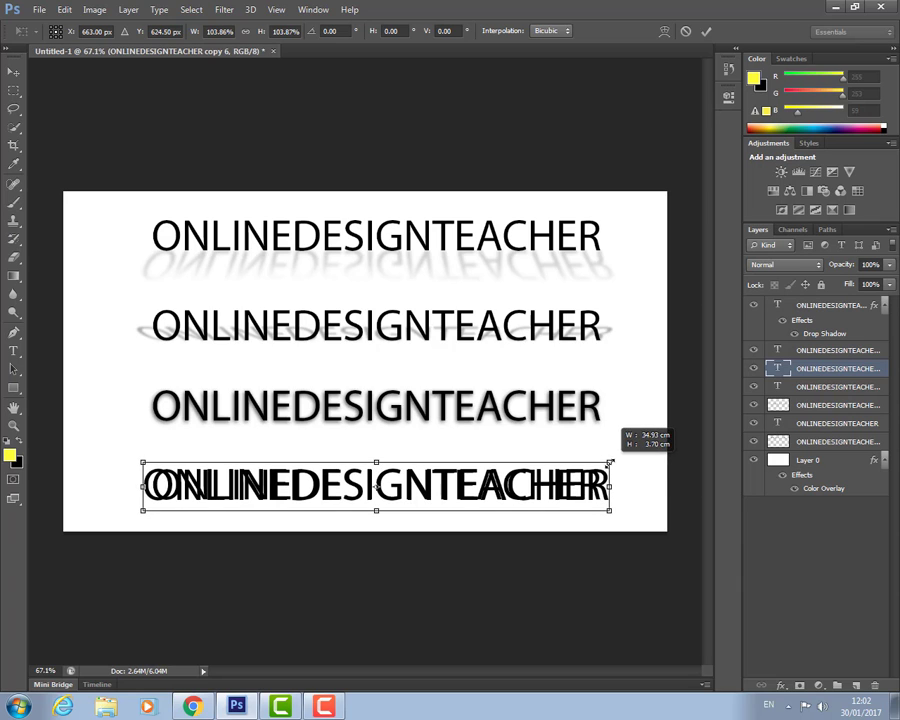
Commit the slightly enlarged duplicate over the fourth row's text.
left_click(706, 32)
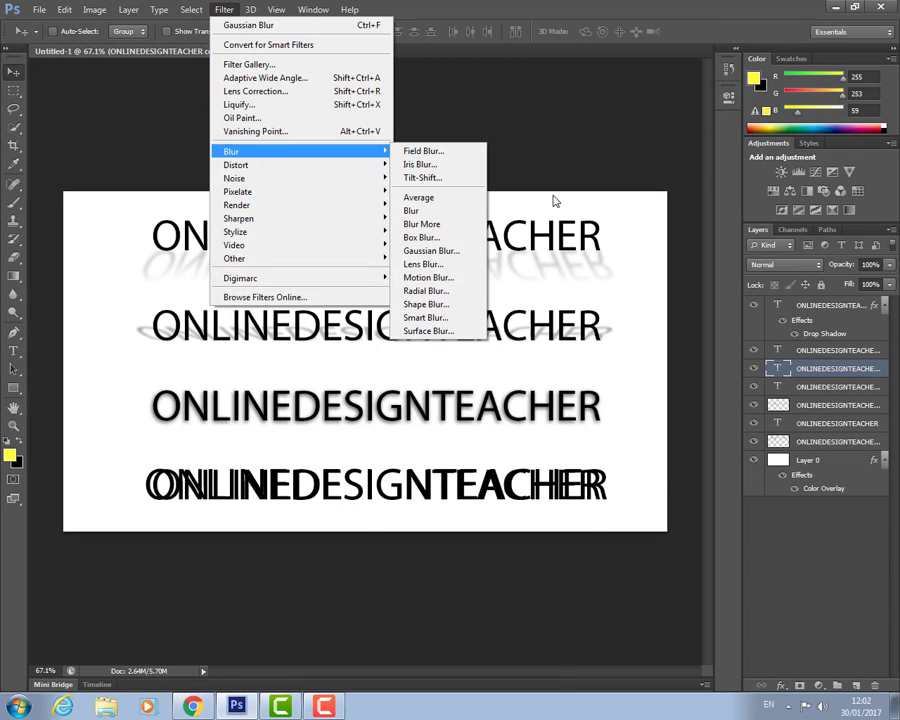
Apply a Gaussian Blur to the enlarged duplicate to form a soft glow around the fourth row.
left_click(432, 250)
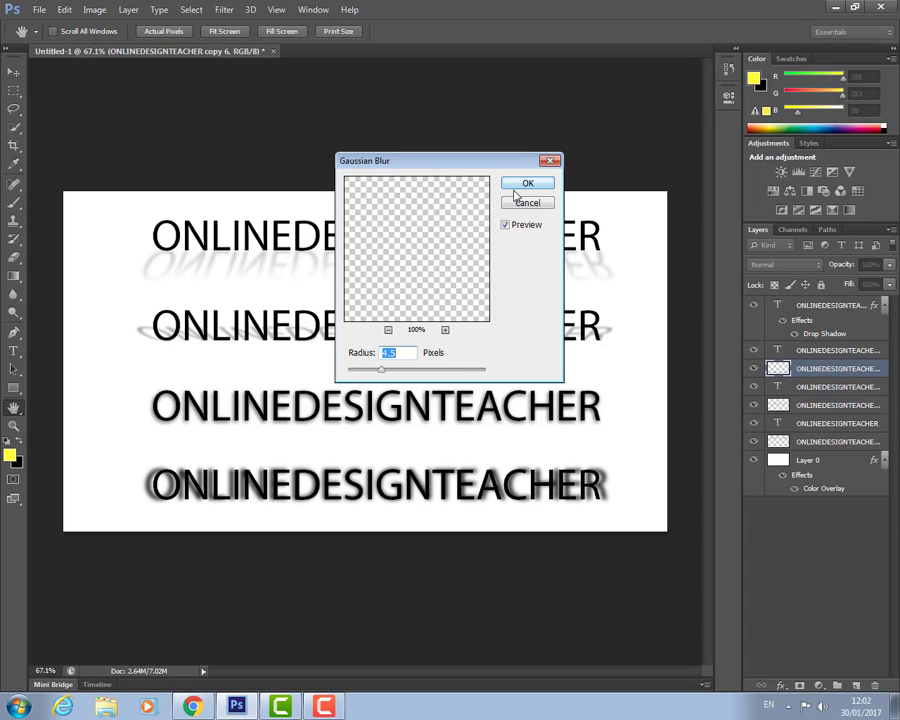
left_click(528, 184)
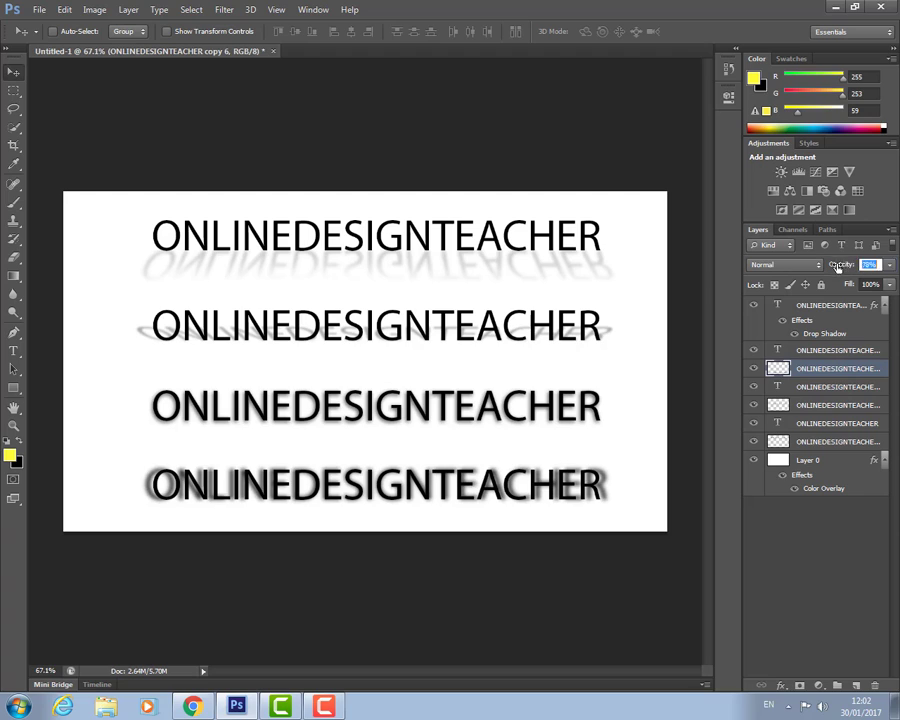